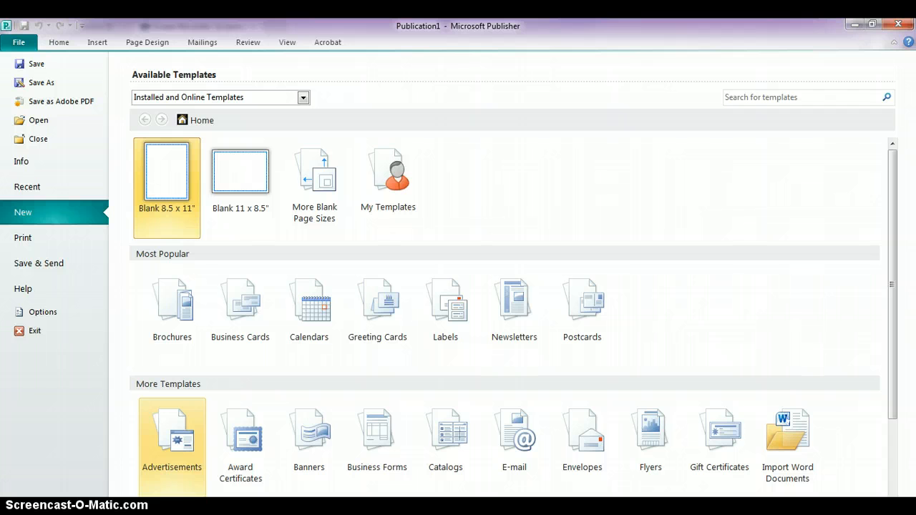
mouse_move(118, 246)
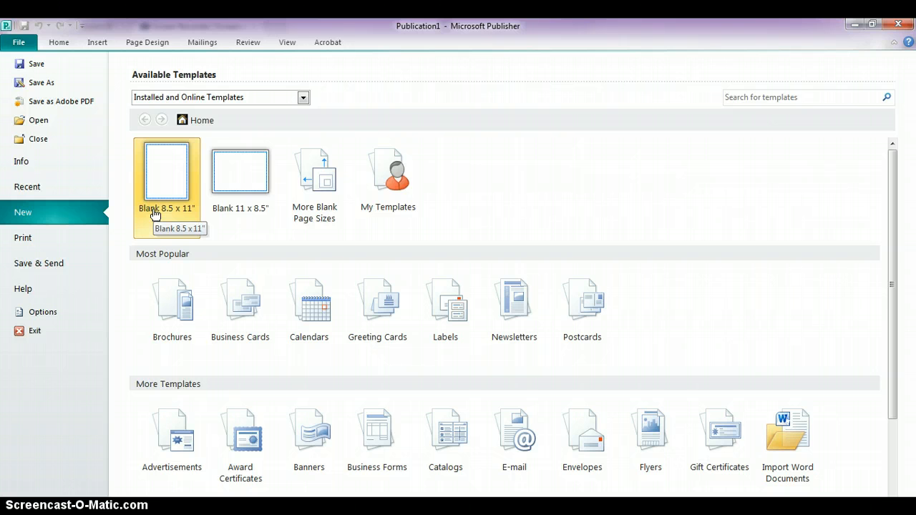
Step: Show the More Blank Page Sizes gallery on the File > New page
click(240, 170)
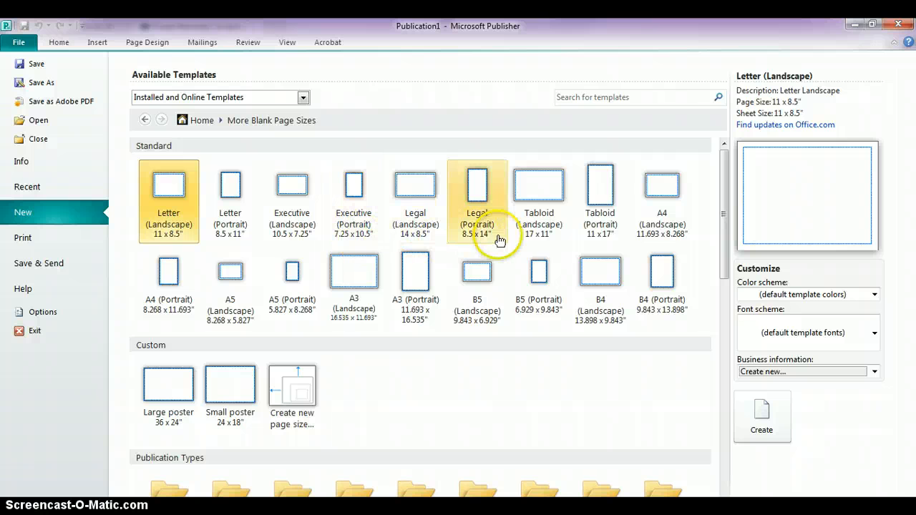
mouse_move(477, 293)
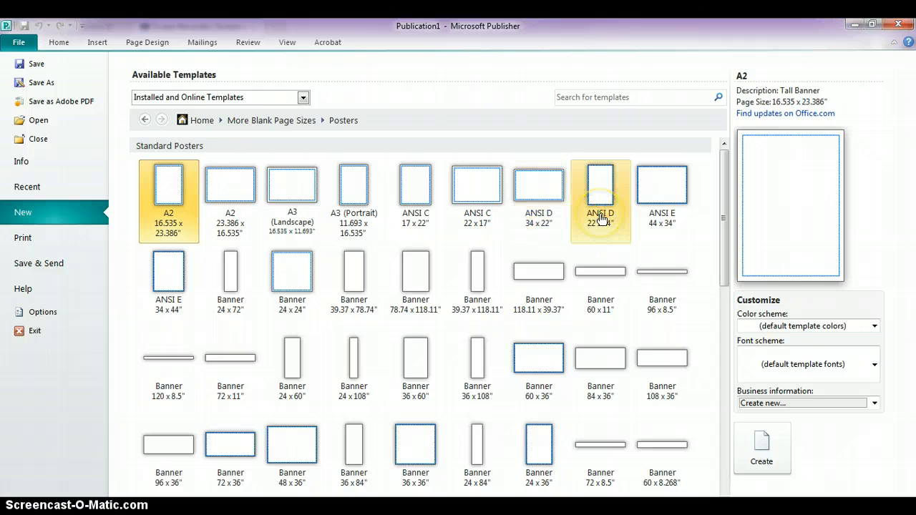
mouse_move(600, 193)
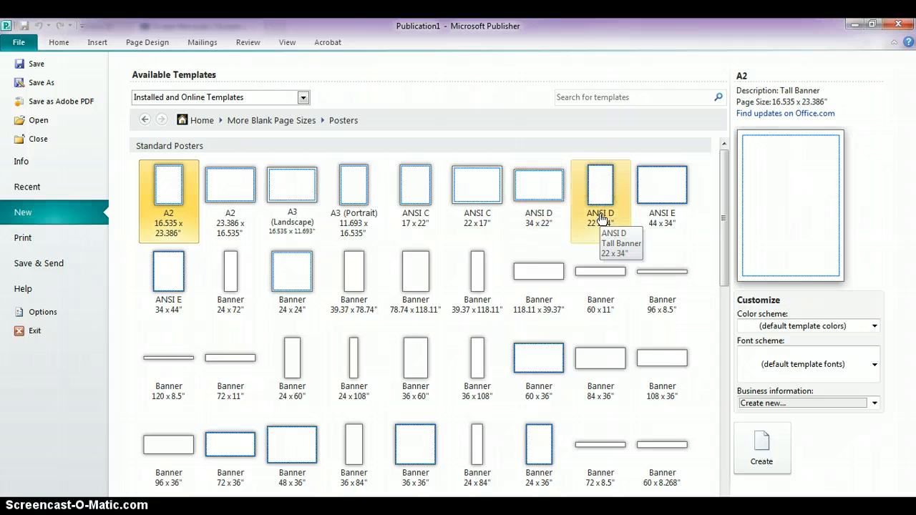
Step: Create a blank publication at the ANSI D 22 x 34 inch poster size
click(600, 189)
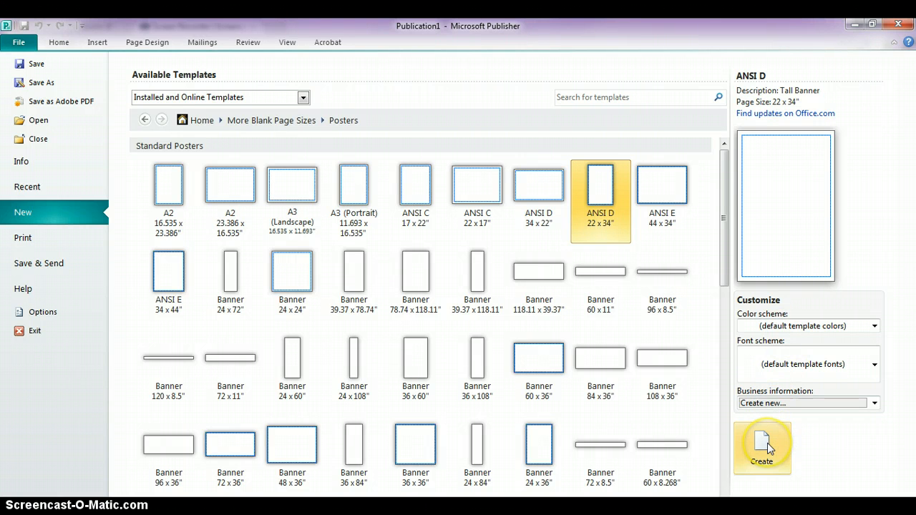
click(761, 447)
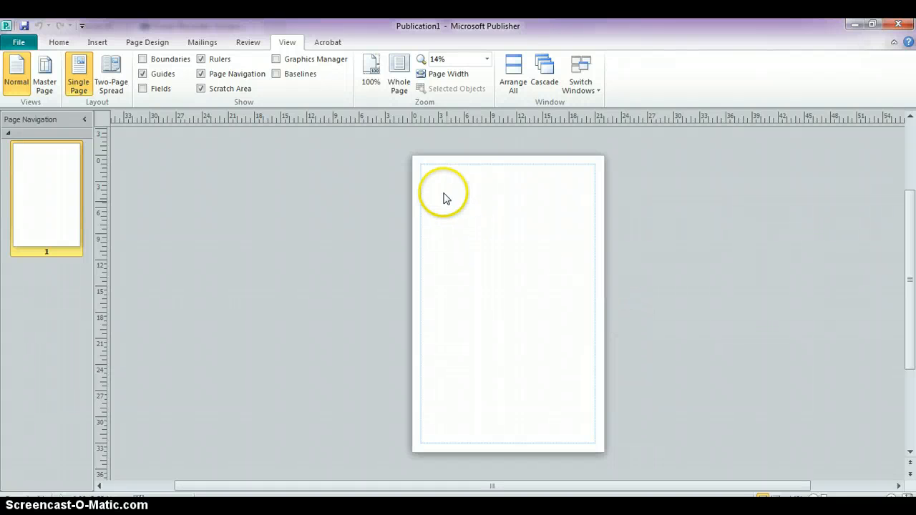
mouse_move(420, 118)
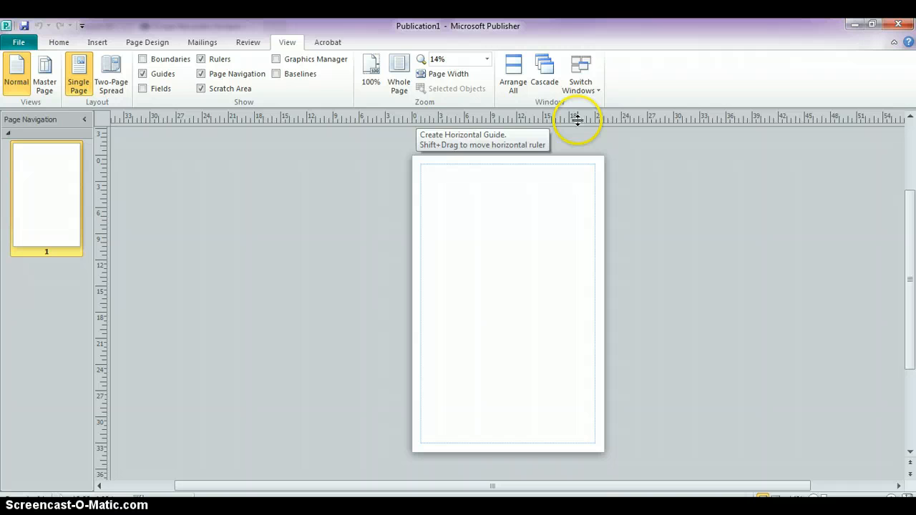
mouse_move(607, 132)
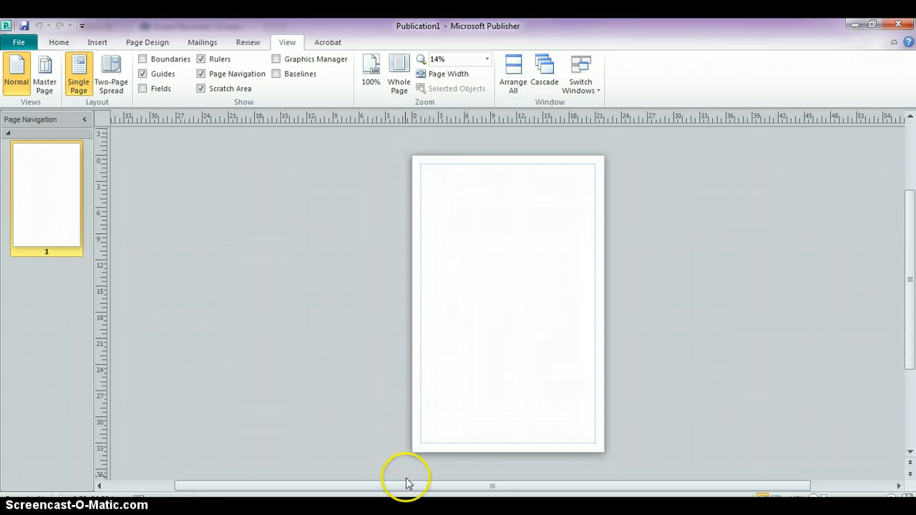
mouse_move(120, 458)
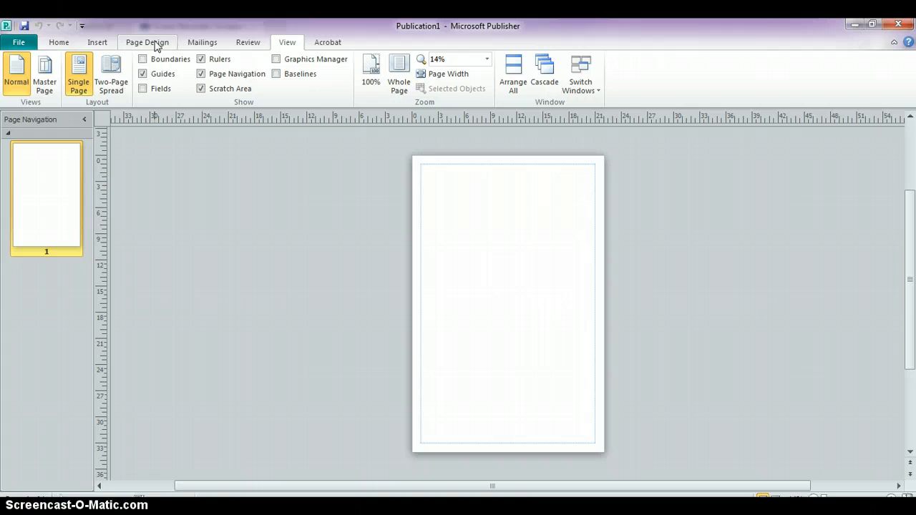
Step: Show the Page Design tab for the new tall poster
click(146, 42)
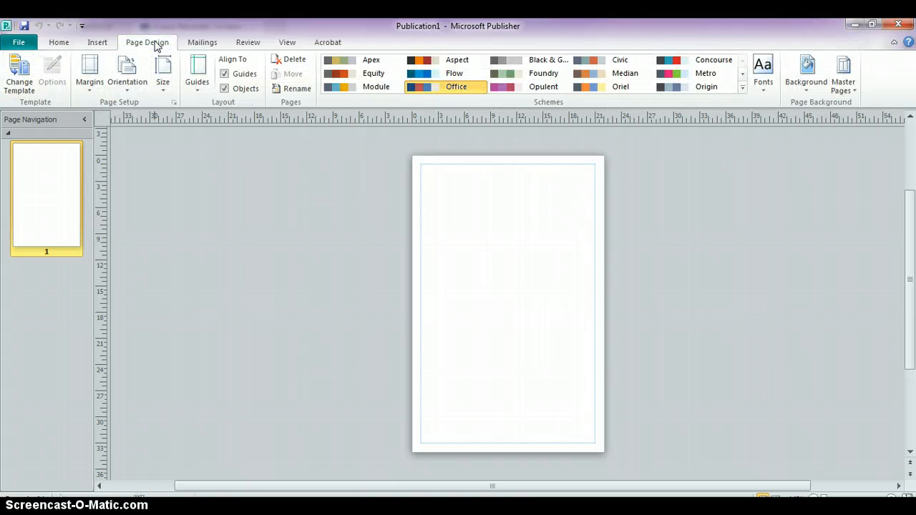
mouse_move(162, 68)
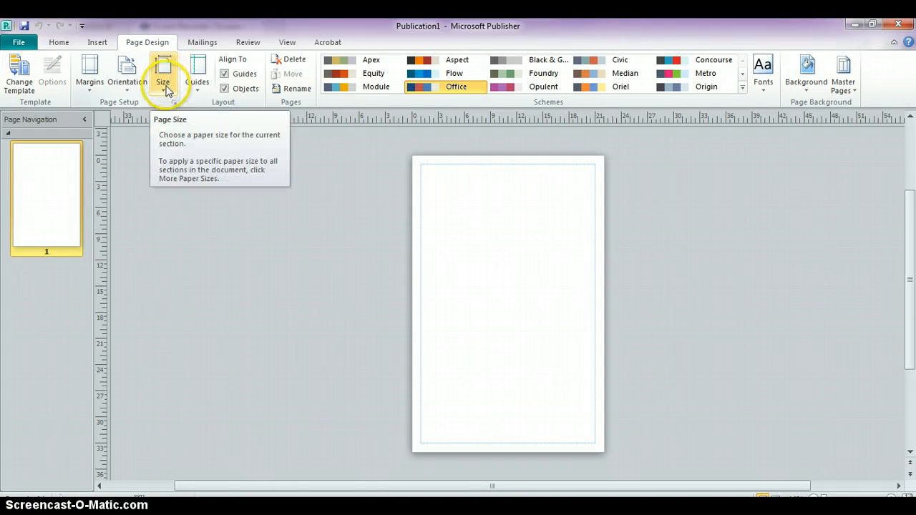
Step: From the Size gallery, start a new custom page size
click(162, 71)
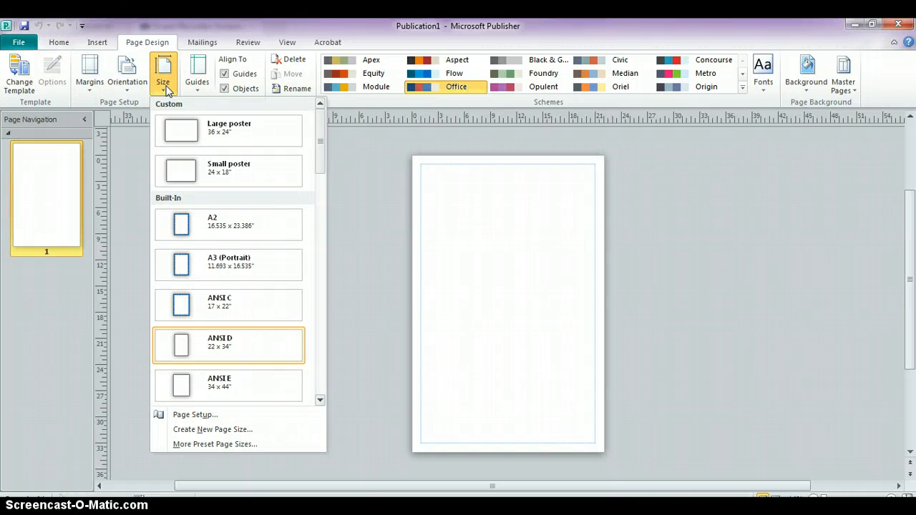
mouse_move(191, 130)
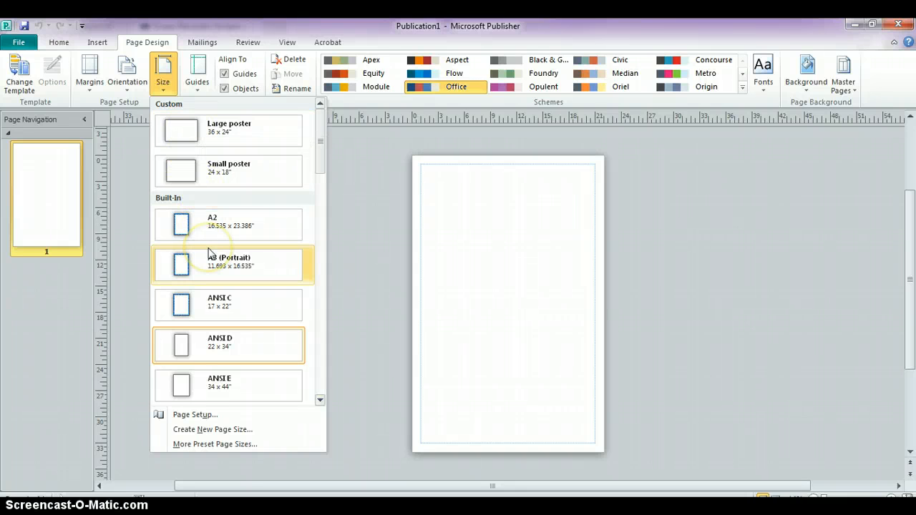
mouse_move(229, 263)
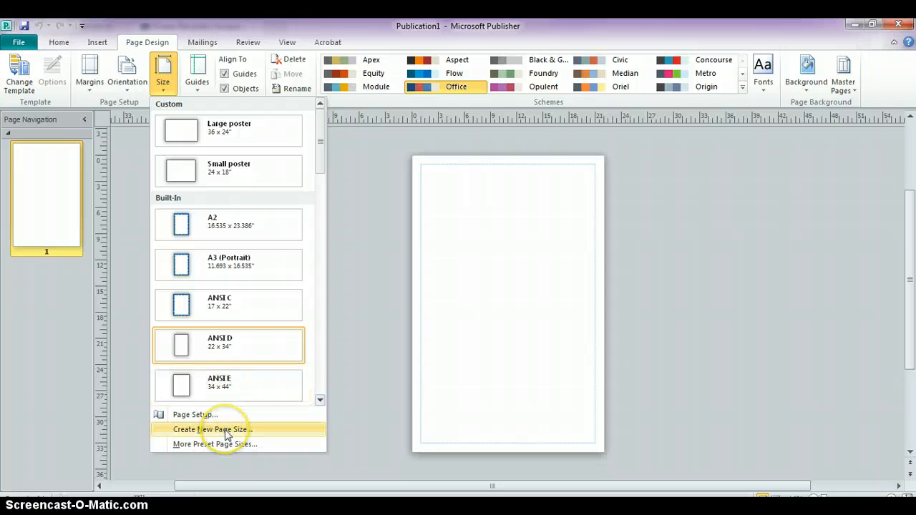
click(212, 429)
text(30")
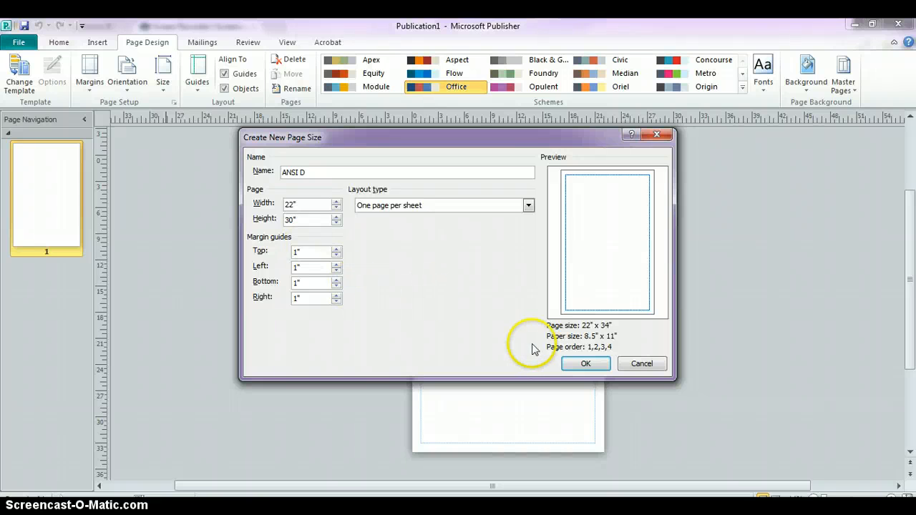
Step: Confirm the 22 x 30 inch custom page size for the poster
click(586, 363)
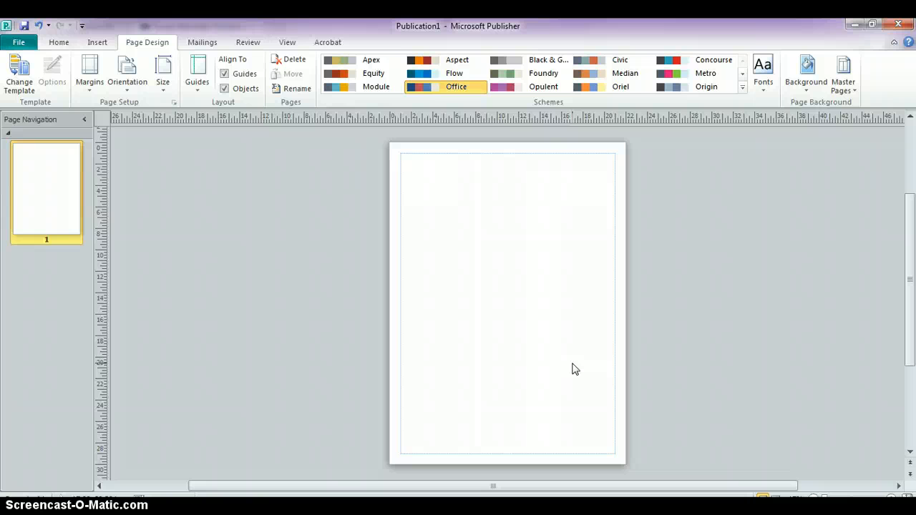
mouse_move(440, 207)
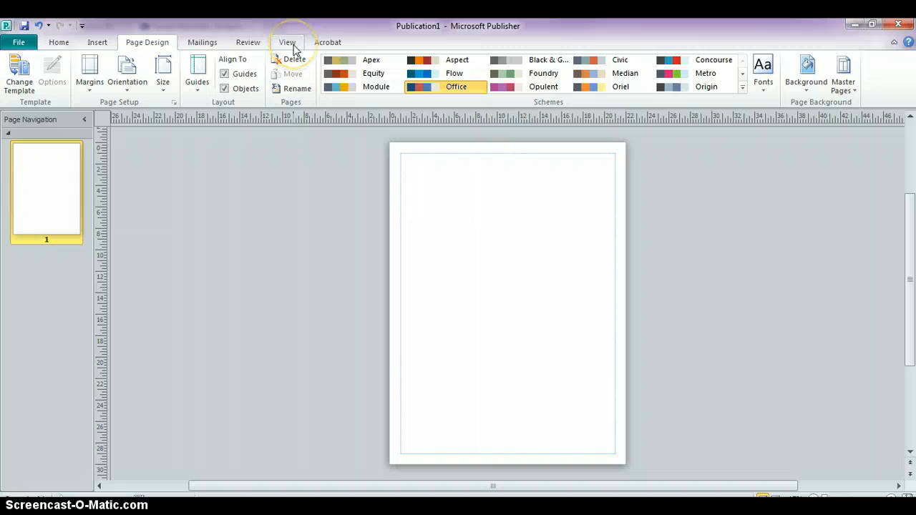
Step: Set the poster view zoom to 50% from the View tab
click(287, 42)
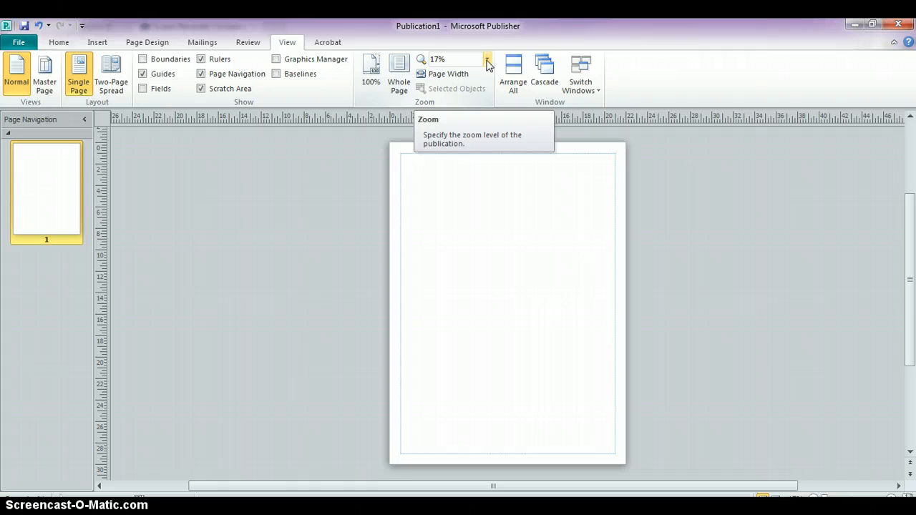
click(486, 58)
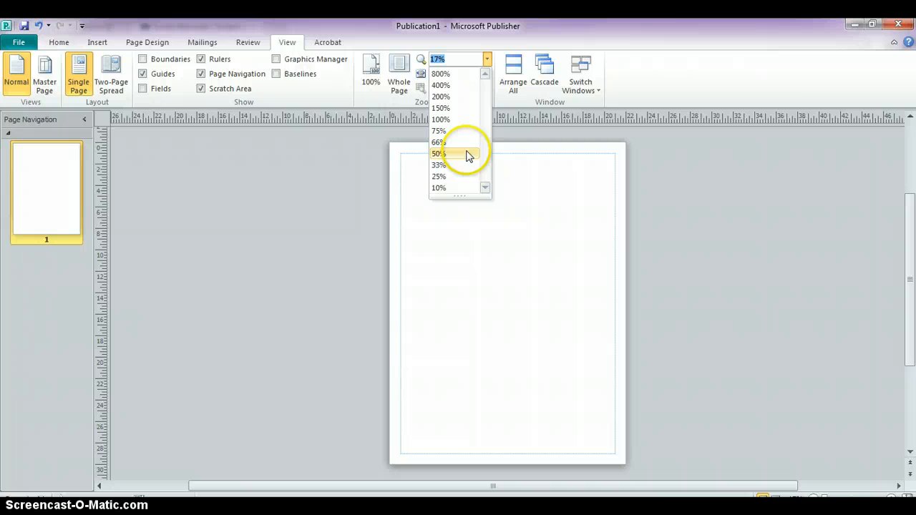
mouse_move(469, 159)
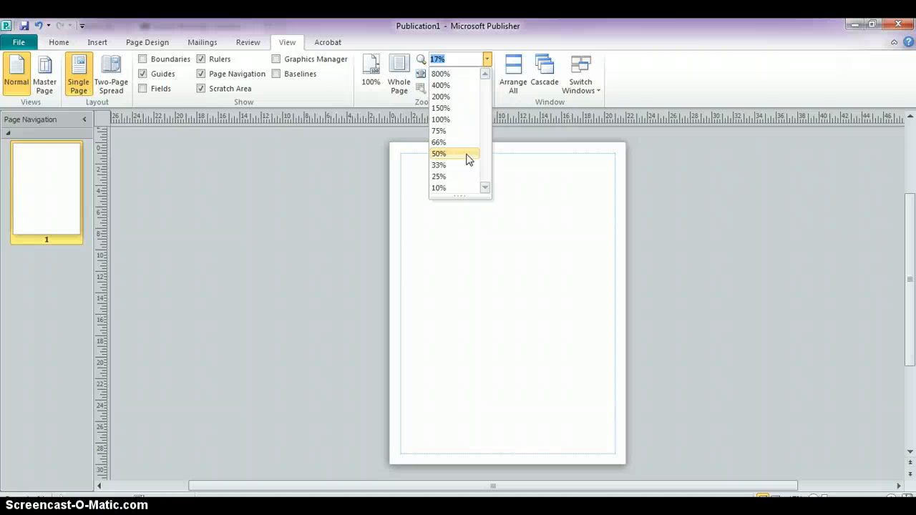
click(438, 153)
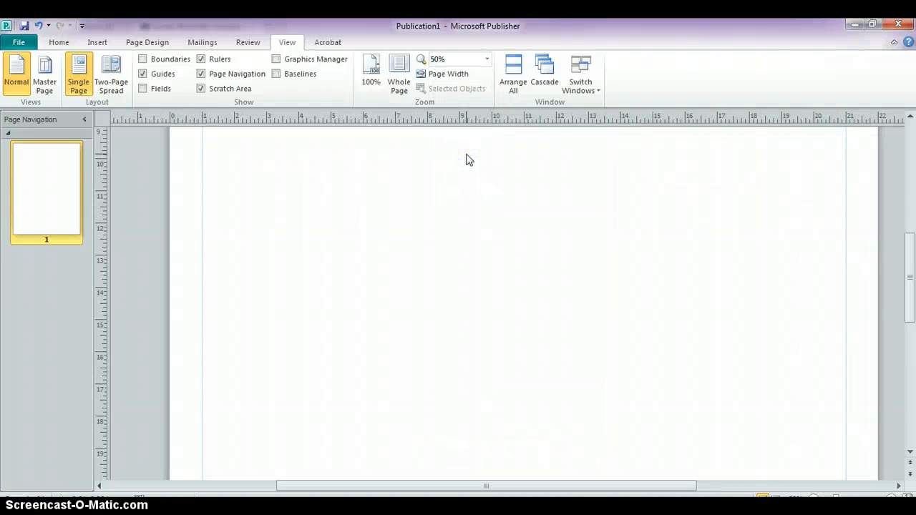